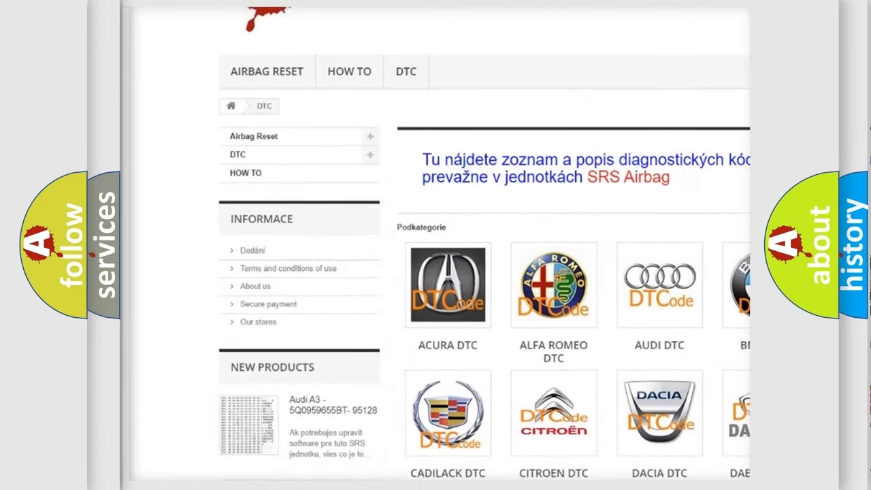
{"action": "scroll", "scroll_direction": "down", "scroll_amount": 3}
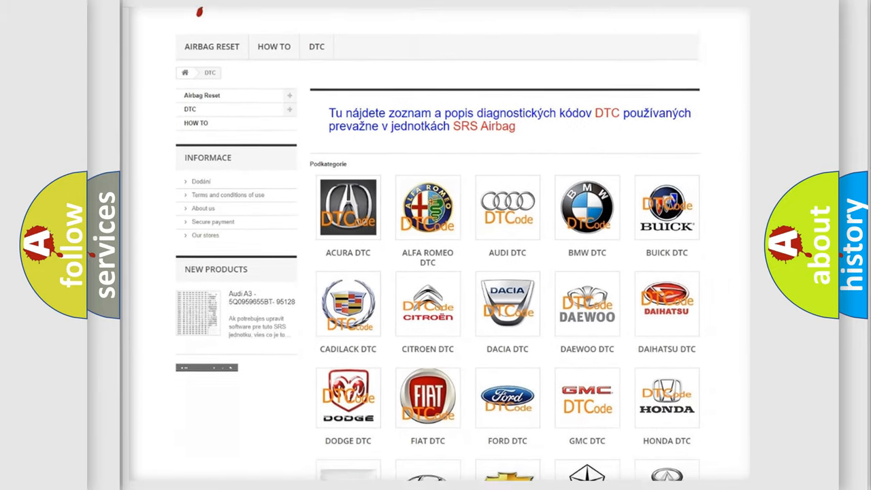
{"action": "scroll", "scroll_direction": "down", "scroll_amount": 3}
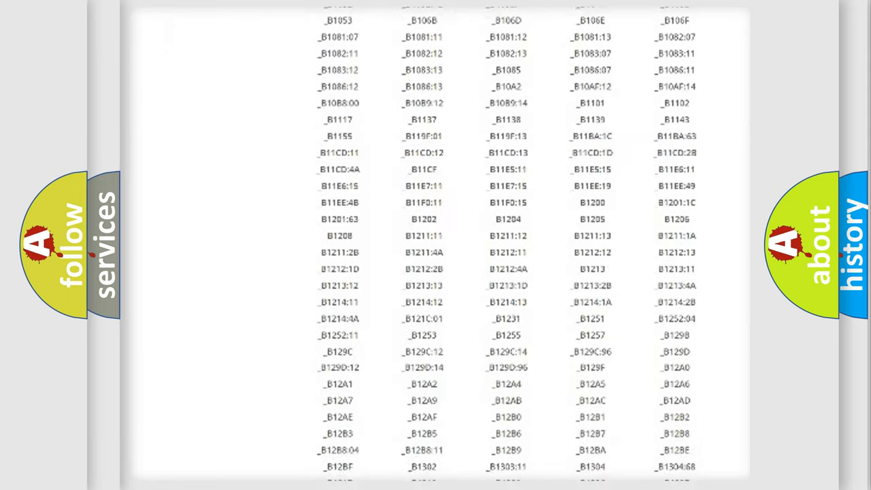
{"action": "scroll", "scroll_direction": "down", "scroll_amount": 3}
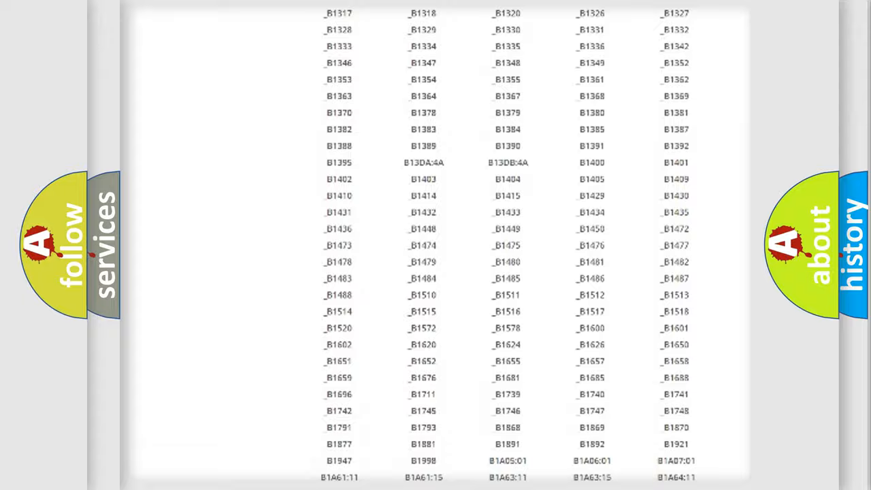
{"action": "scroll", "scroll_direction": "up", "scroll_amount": 3}
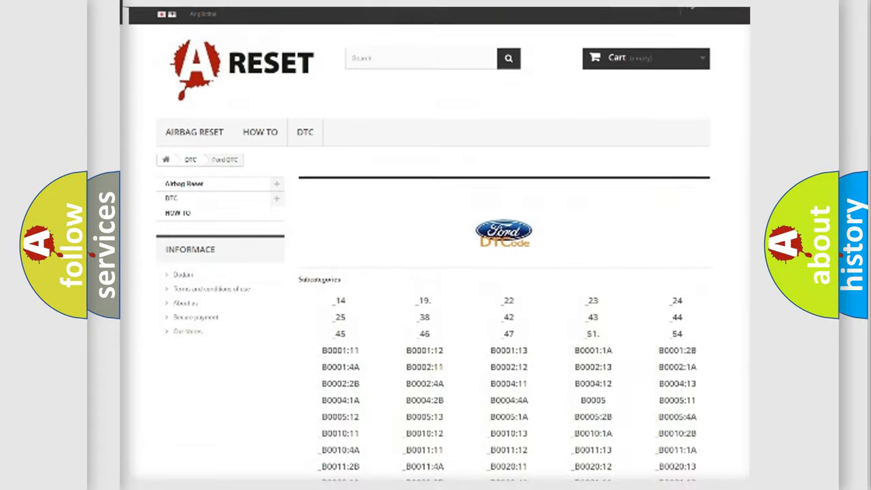